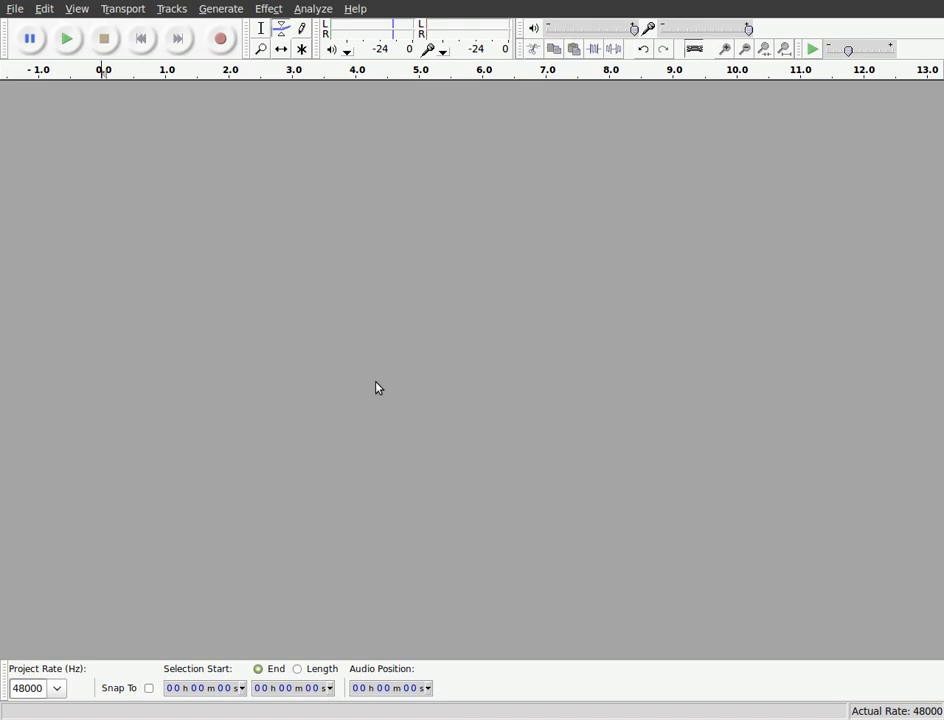
pyautogui.moveTo(374, 382)
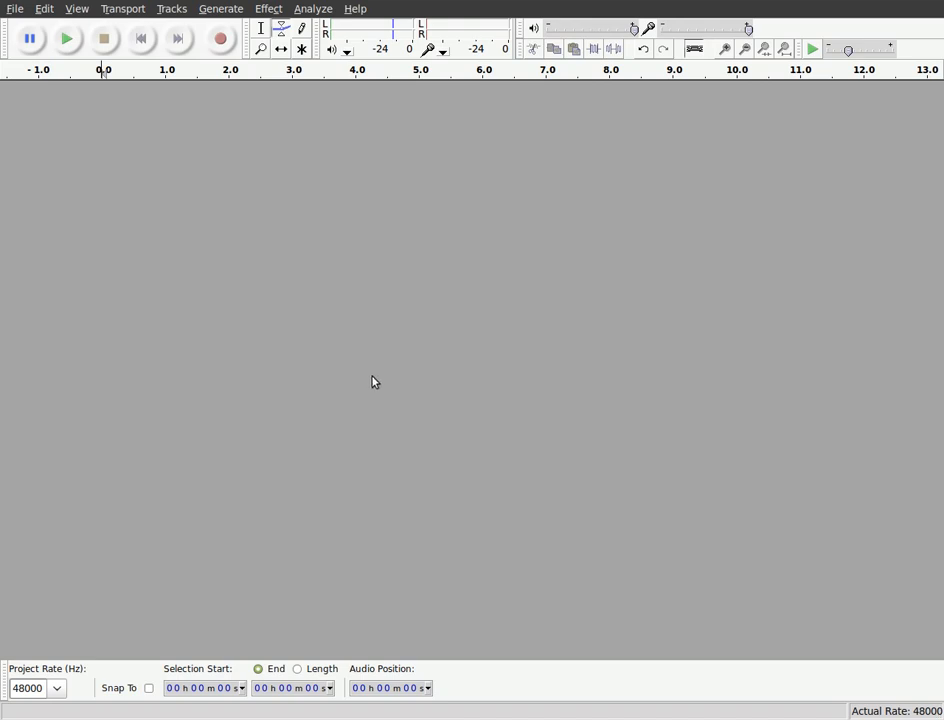
pyautogui.moveTo(66, 38)
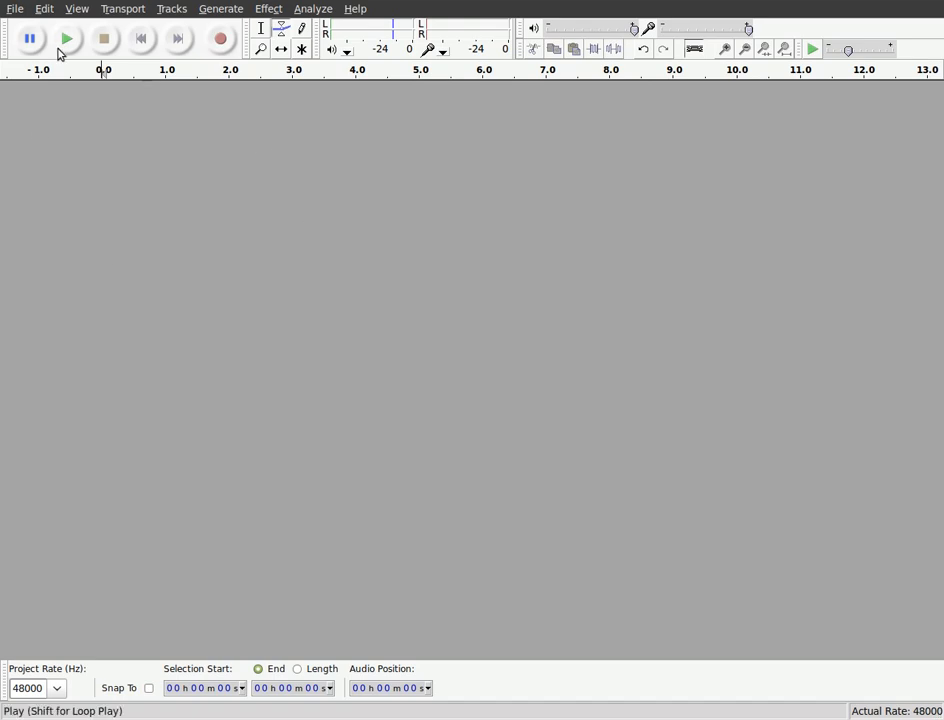
# Import Blue Scorpion.mp3 as the first stereo track via File > Import > Audio
pyautogui.click(16, 8)
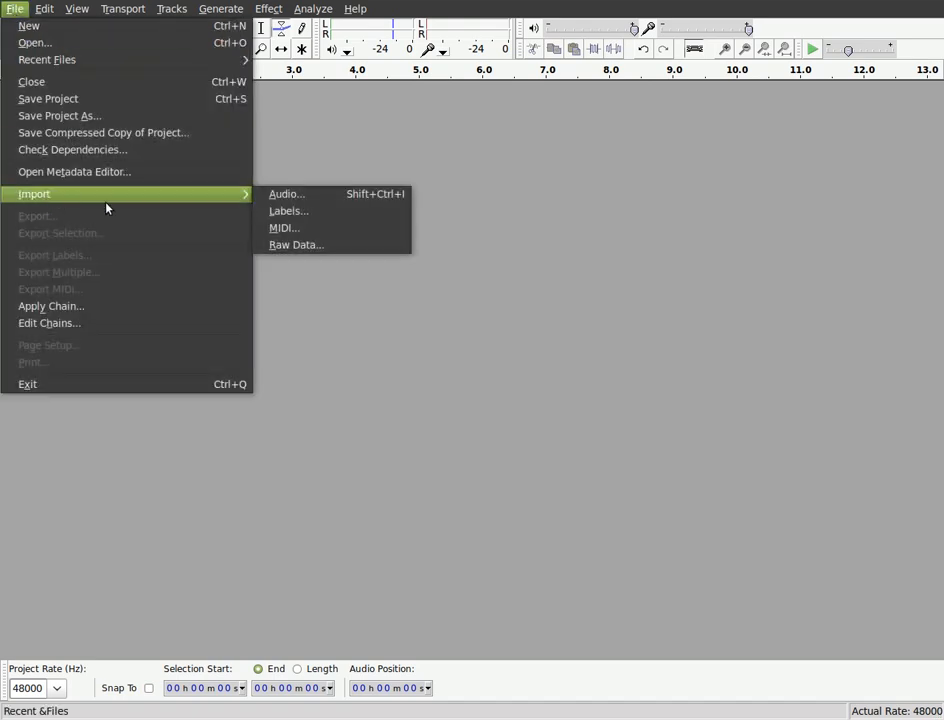
pyautogui.click(286, 194)
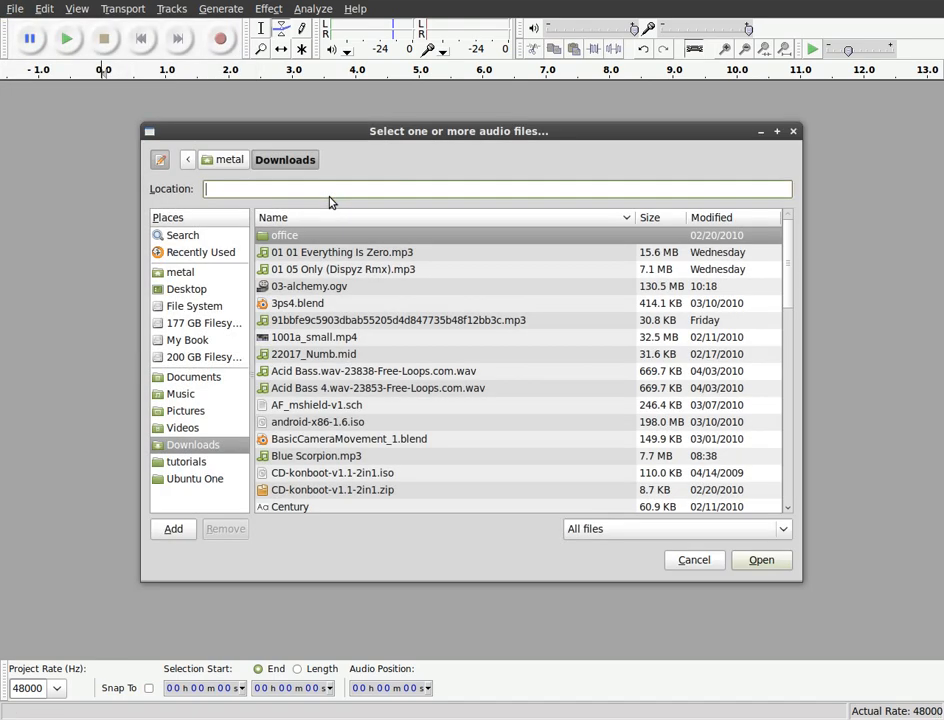
pyautogui.moveTo(324, 476)
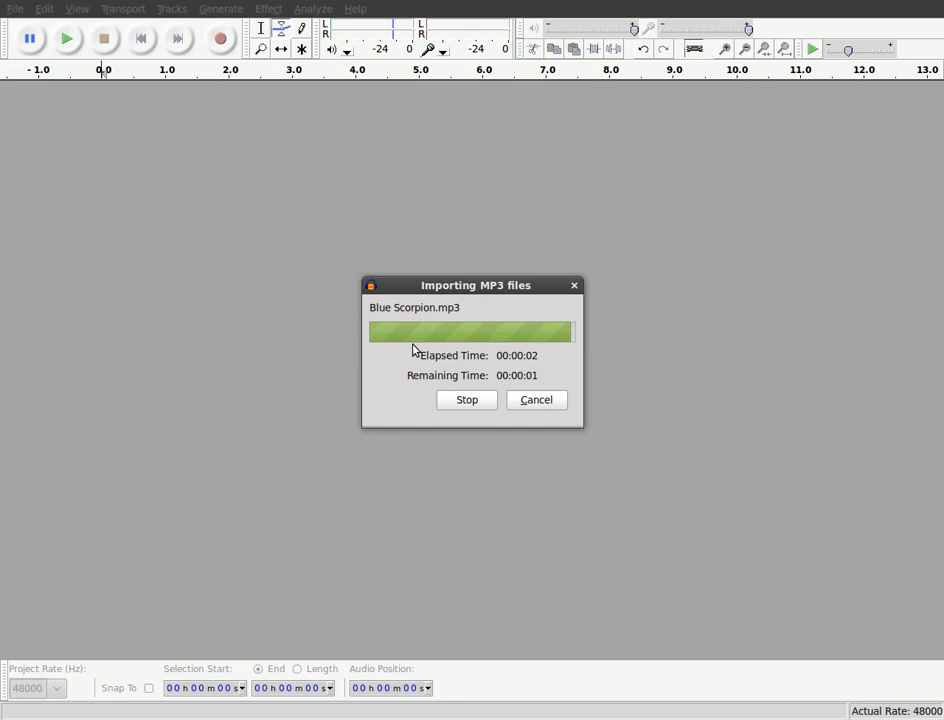
# Import Killing Time(2).mp3 as a second stereo track the same way
pyautogui.click(16, 8)
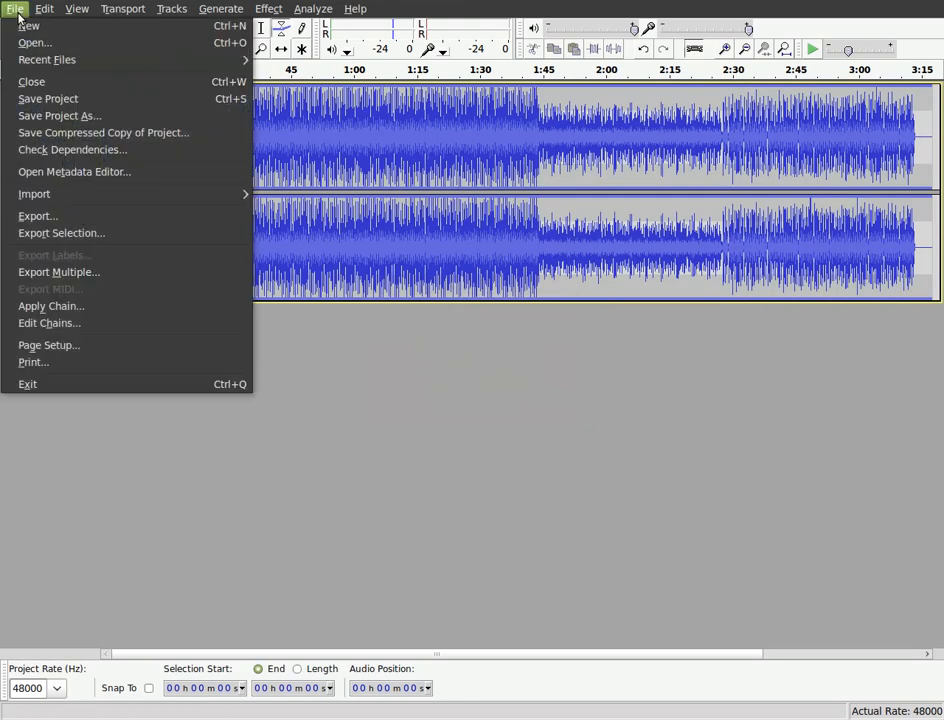
pyautogui.moveTo(34, 192)
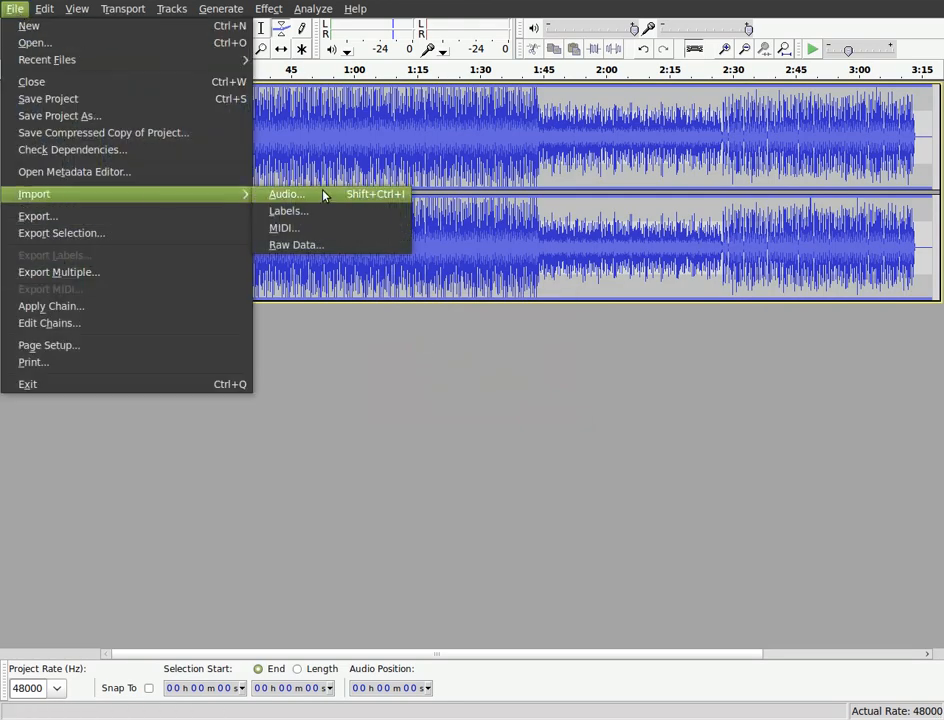
pyautogui.click(284, 194)
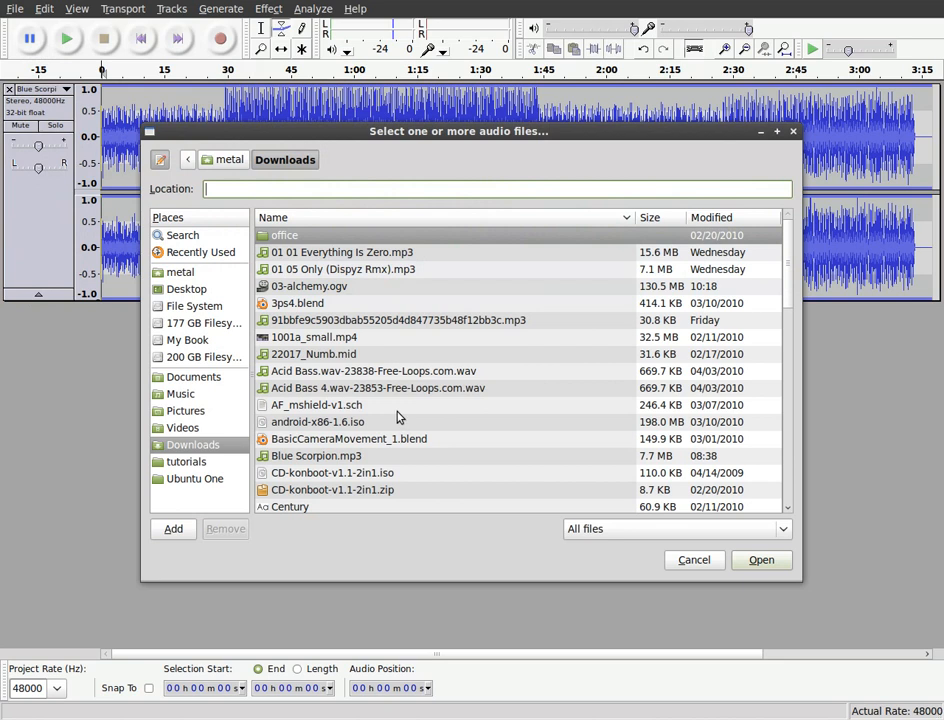
pyautogui.scroll(-3)
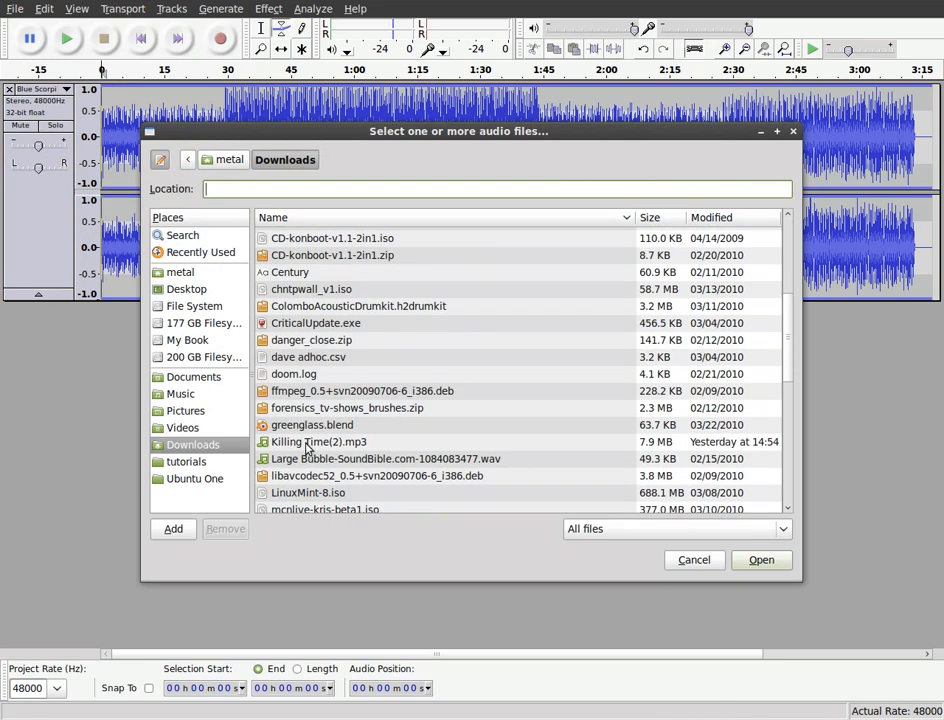
pyautogui.click(760, 560)
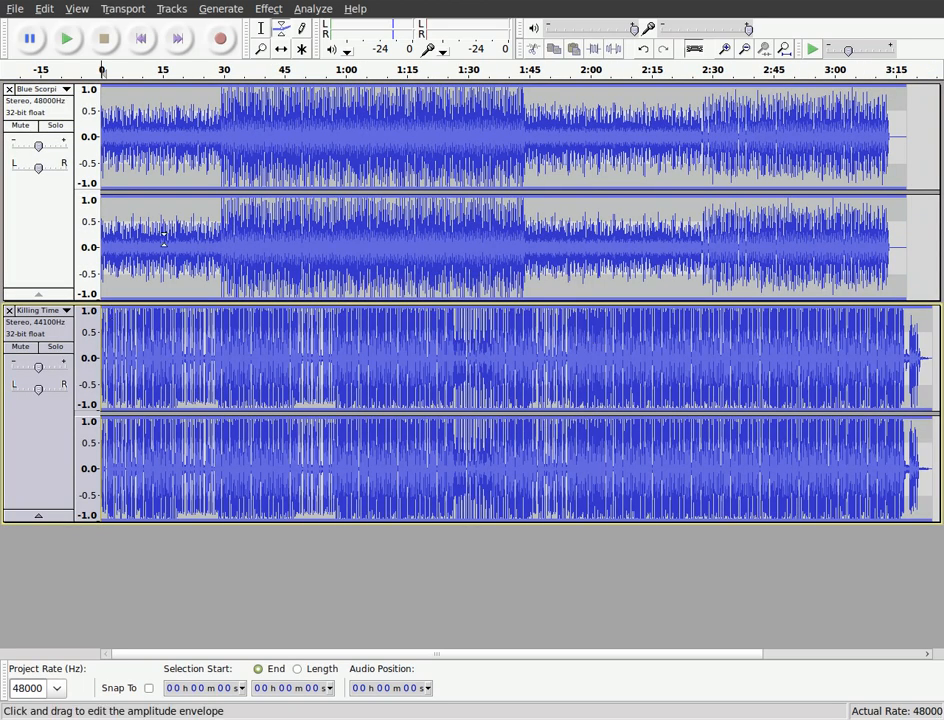
pyautogui.click(66, 38)
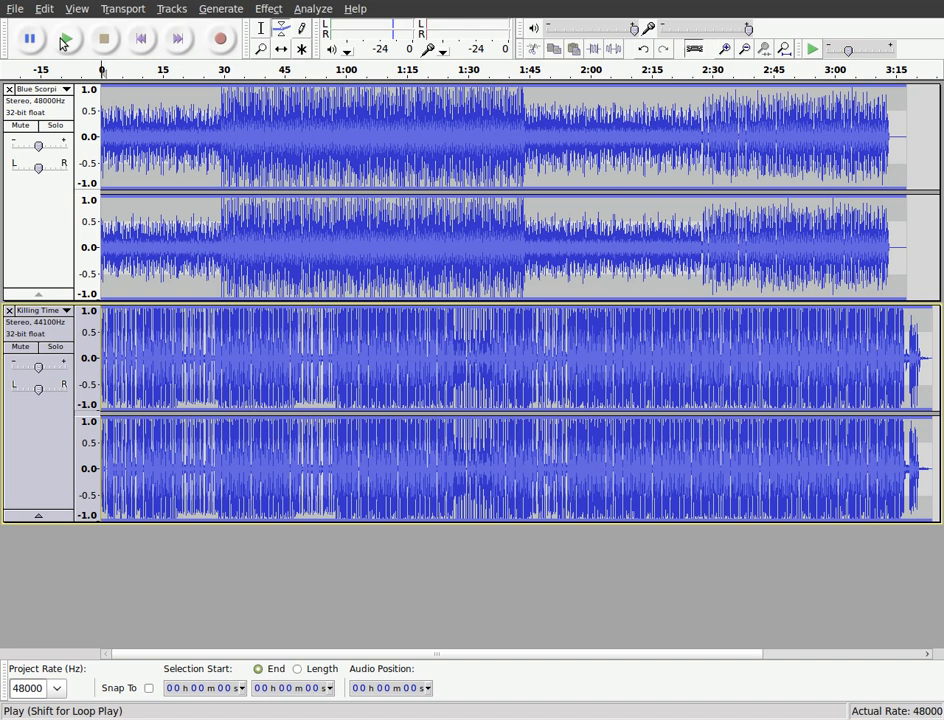
pyautogui.click(64, 38)
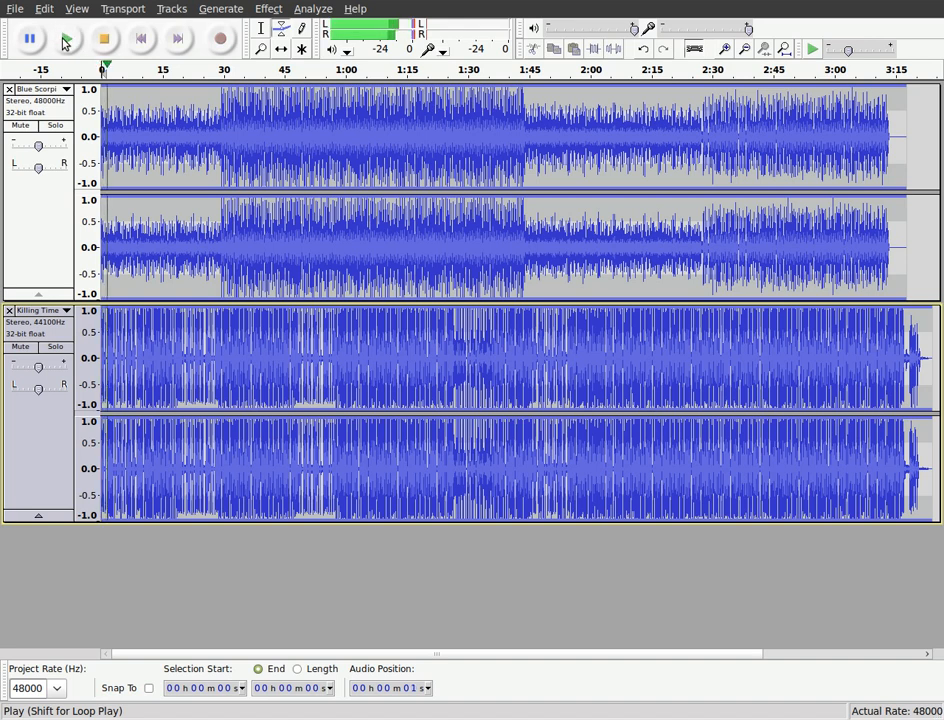
pyautogui.click(104, 38)
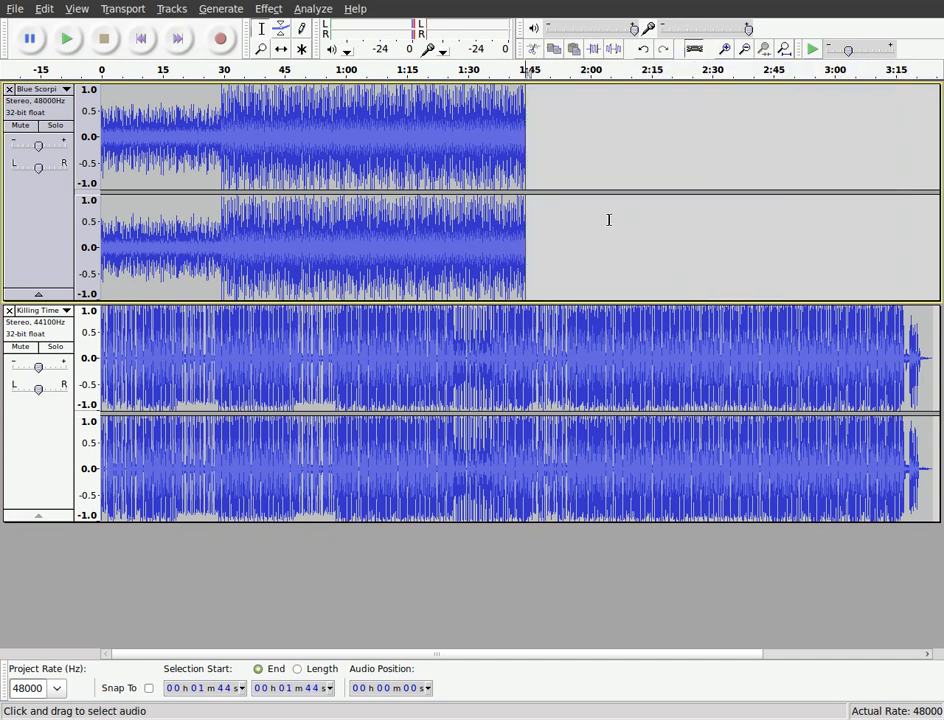
pyautogui.moveTo(508, 330)
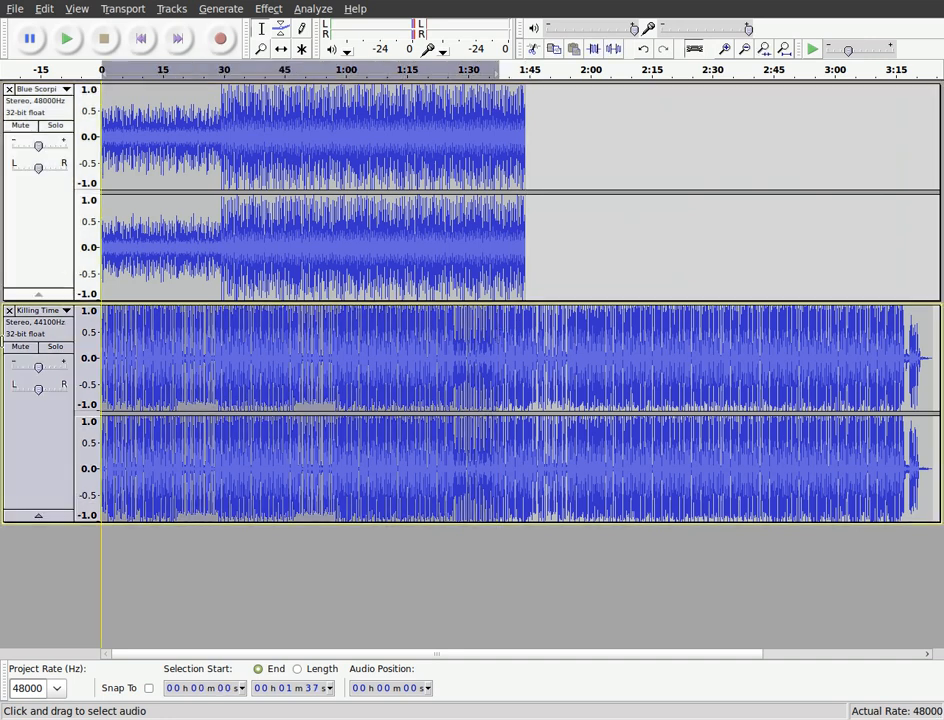
pyautogui.moveTo(168, 384)
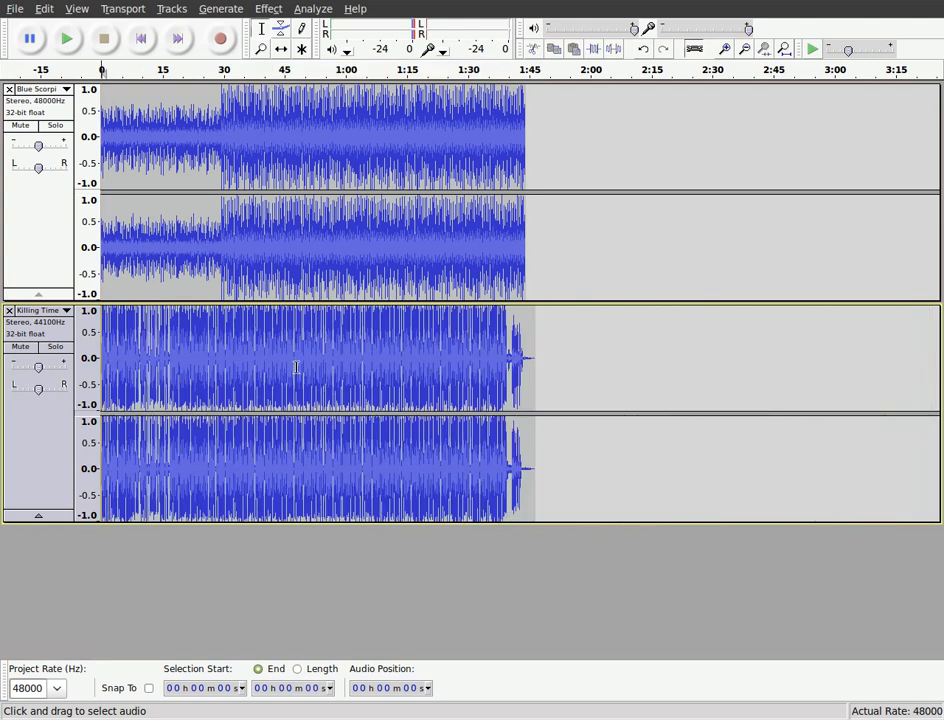
pyautogui.moveTo(274, 112)
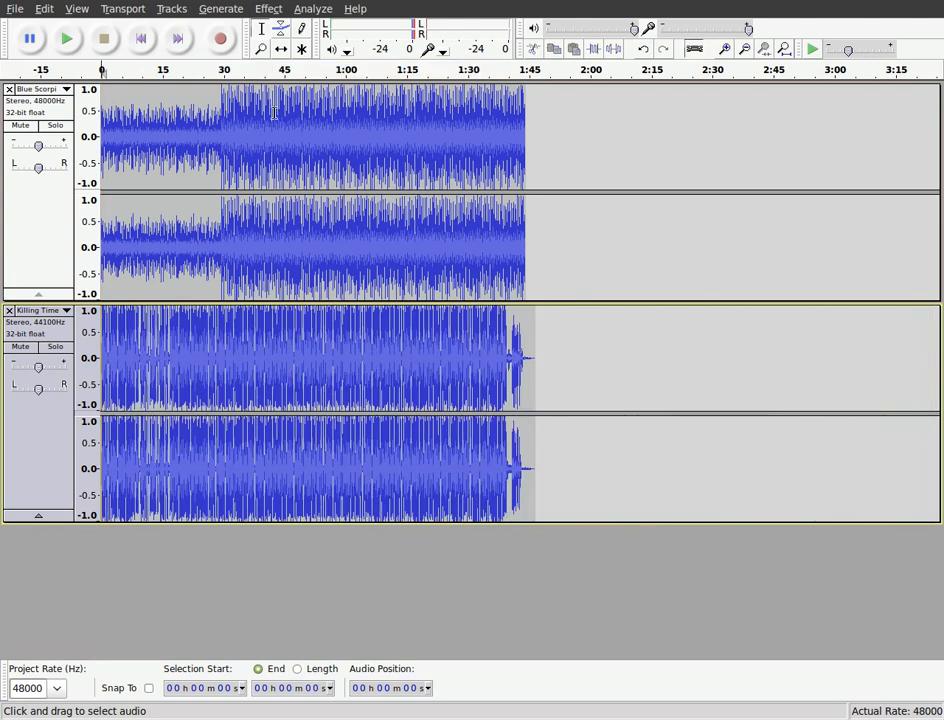
# Switch to the Time Shift tool to drag the second track toward 1:35
pyautogui.click(280, 48)
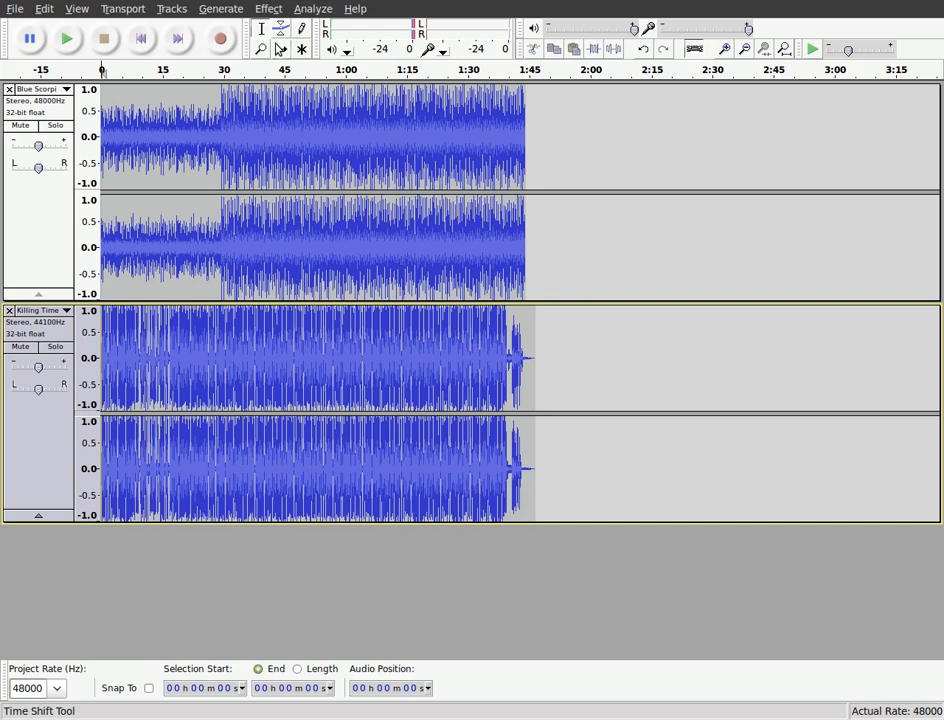
pyautogui.moveTo(280, 48)
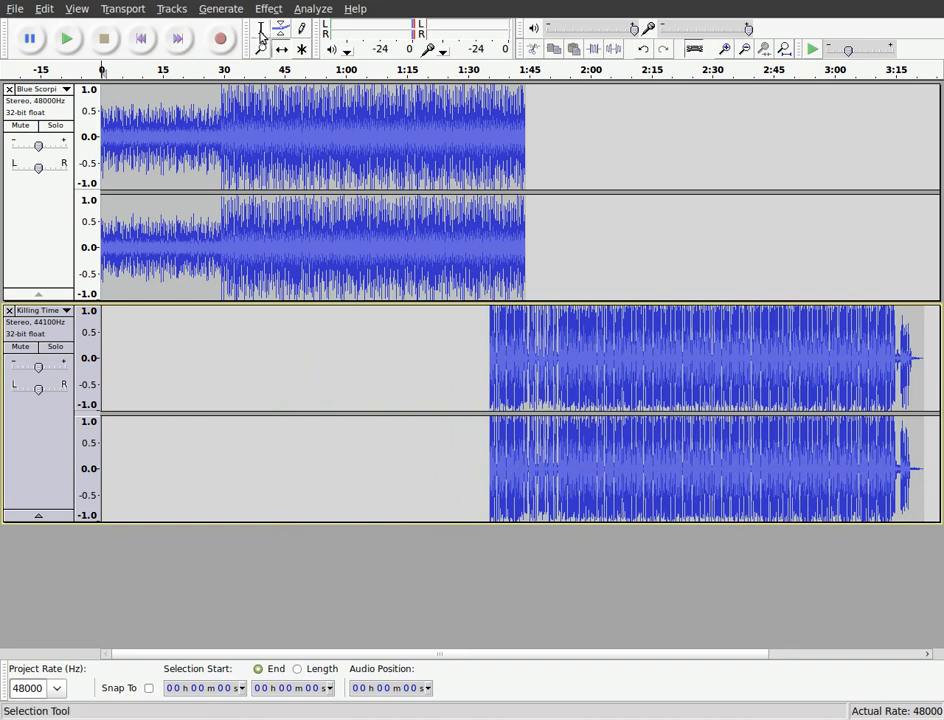
pyautogui.moveTo(260, 32)
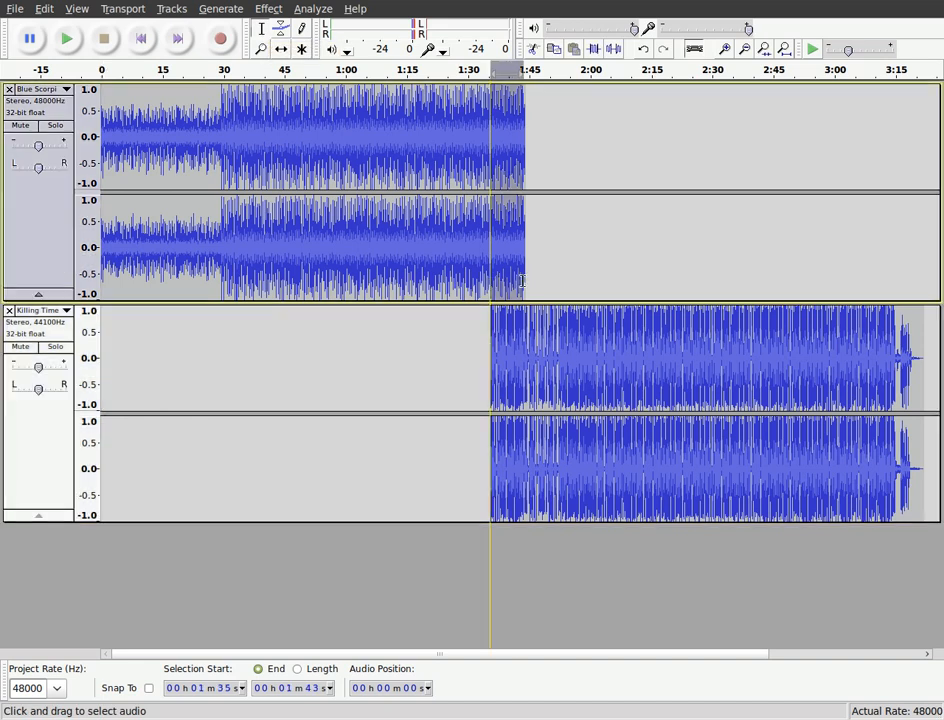
# Apply Effect > Fade In to the opening seconds of Killing Time
pyautogui.click(268, 8)
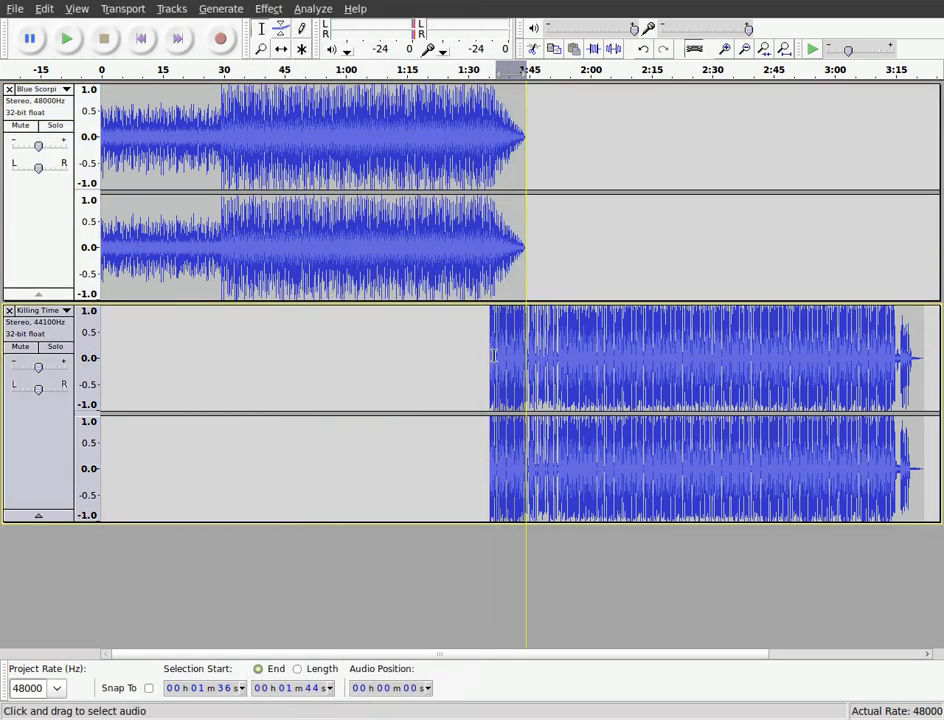
pyautogui.click(268, 8)
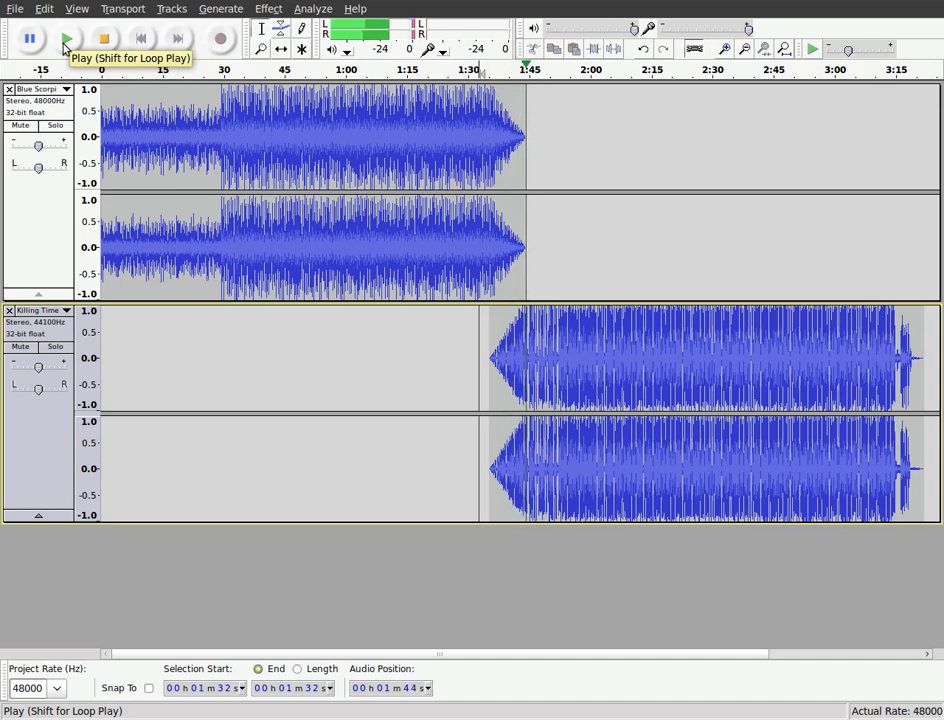
pyautogui.click(66, 38)
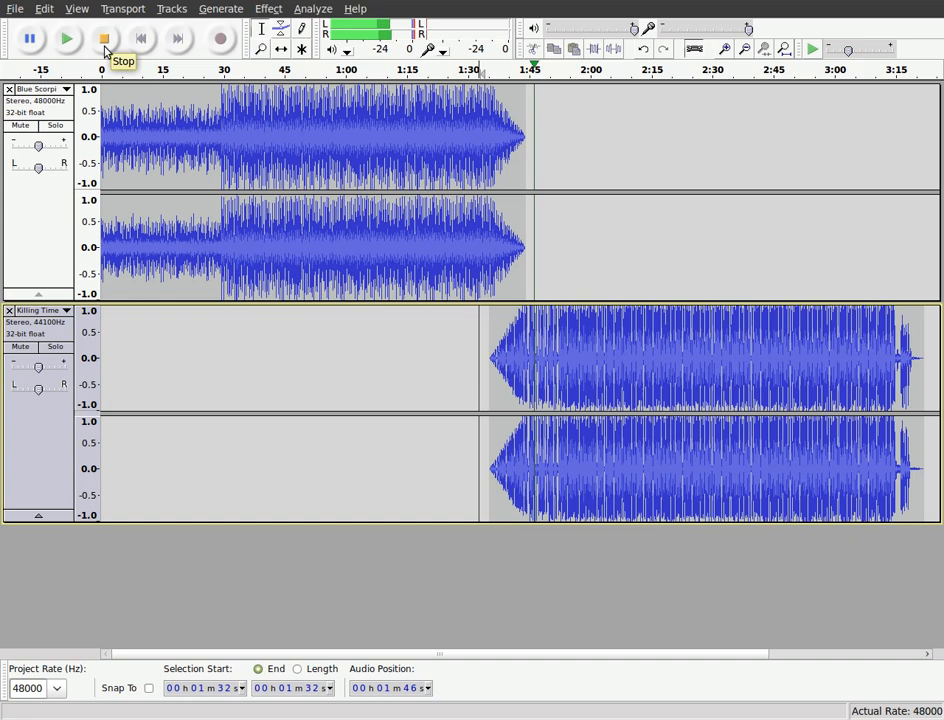
pyautogui.click(104, 38)
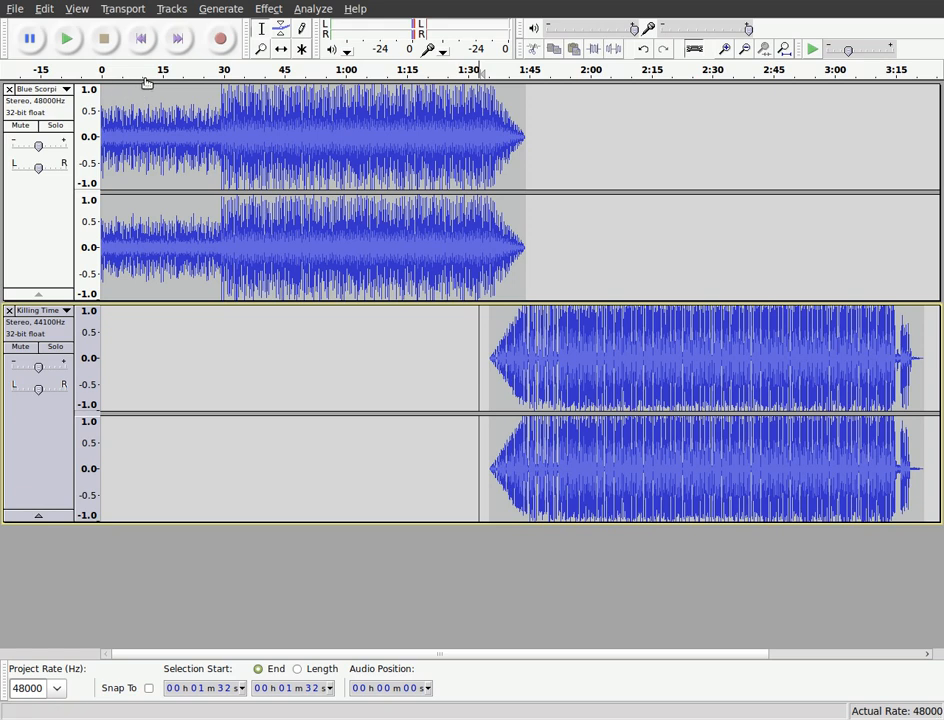
pyautogui.moveTo(536, 324)
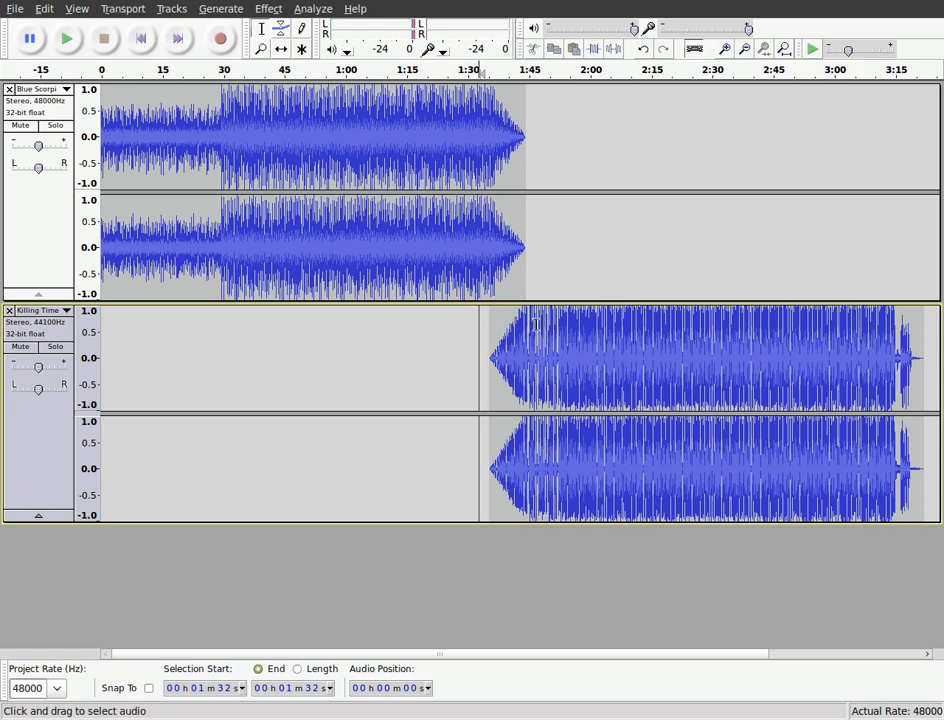
pyautogui.click(280, 48)
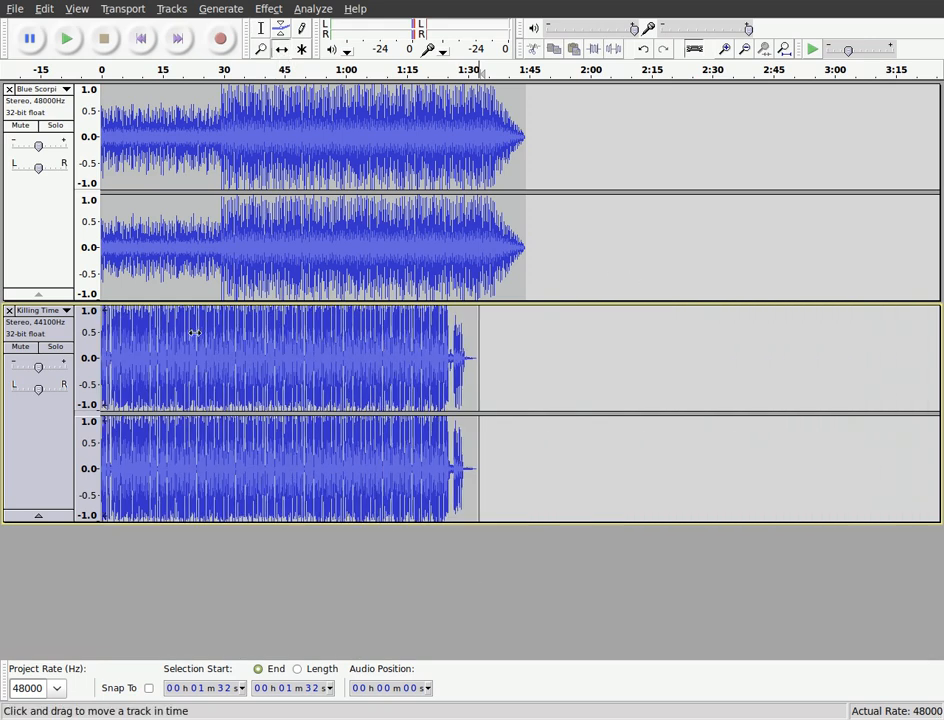
pyautogui.moveTo(290, 356); pyautogui.dragTo(580, 356)
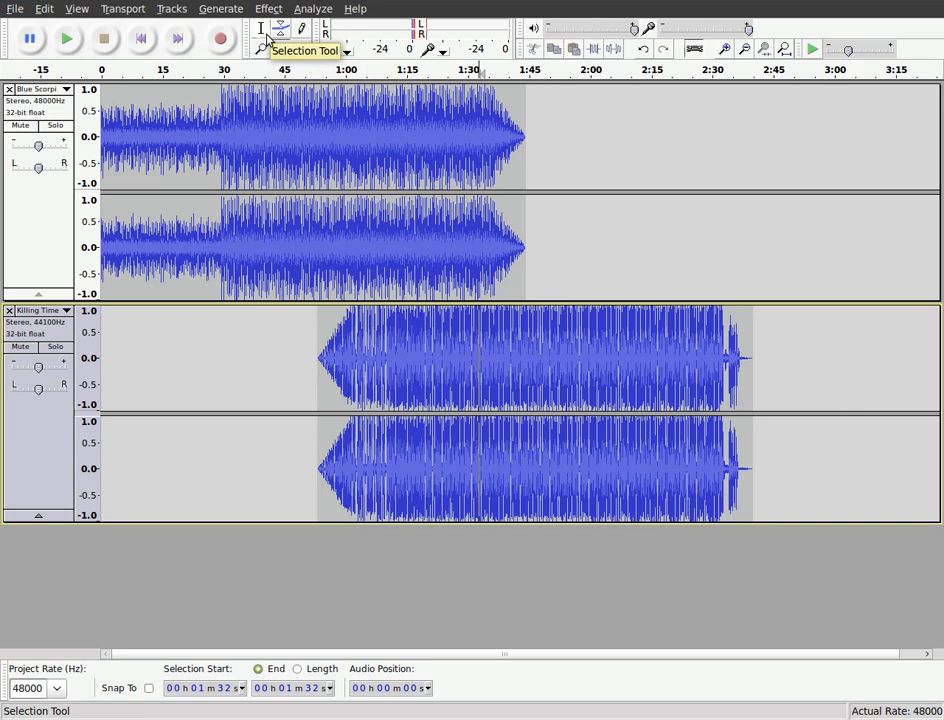
pyautogui.moveTo(280, 30)
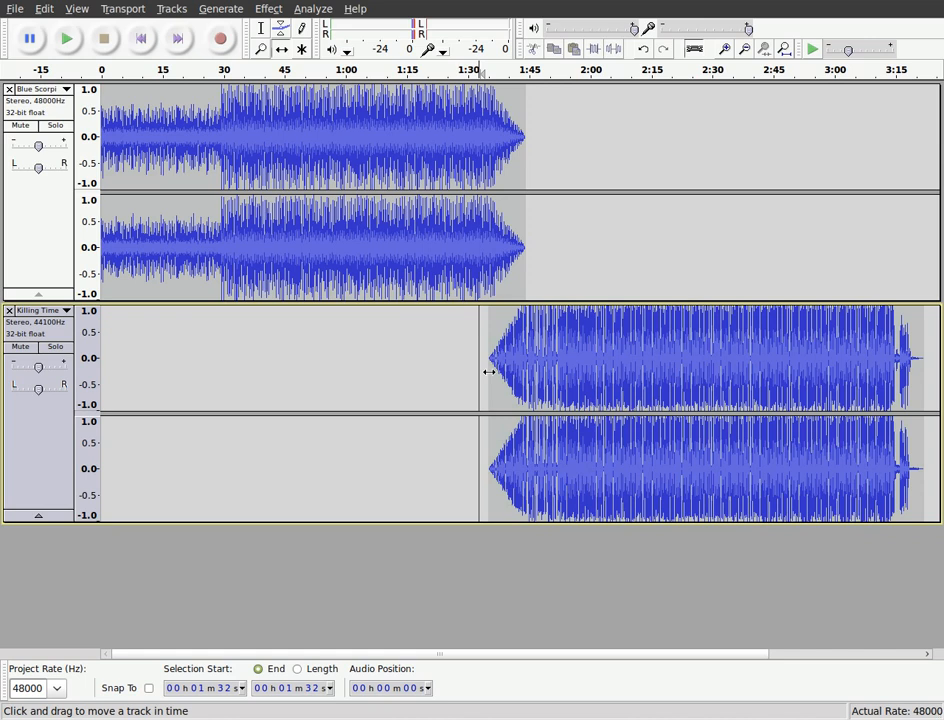
pyautogui.moveTo(132, 172)
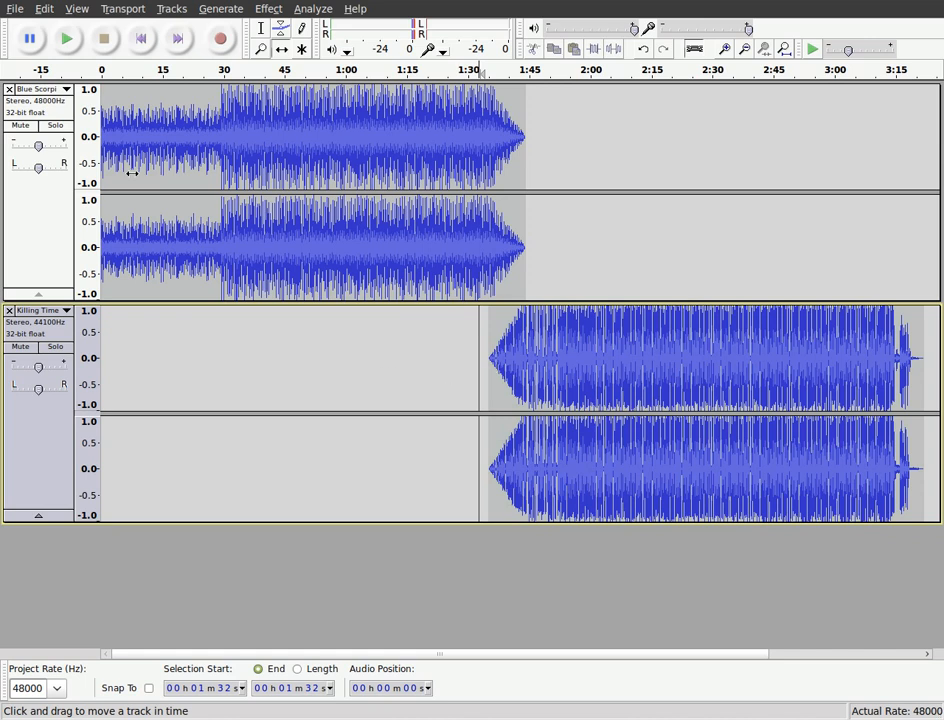
# Choose Save Project from the File menu for the two-song arrangement
pyautogui.click(14, 8)
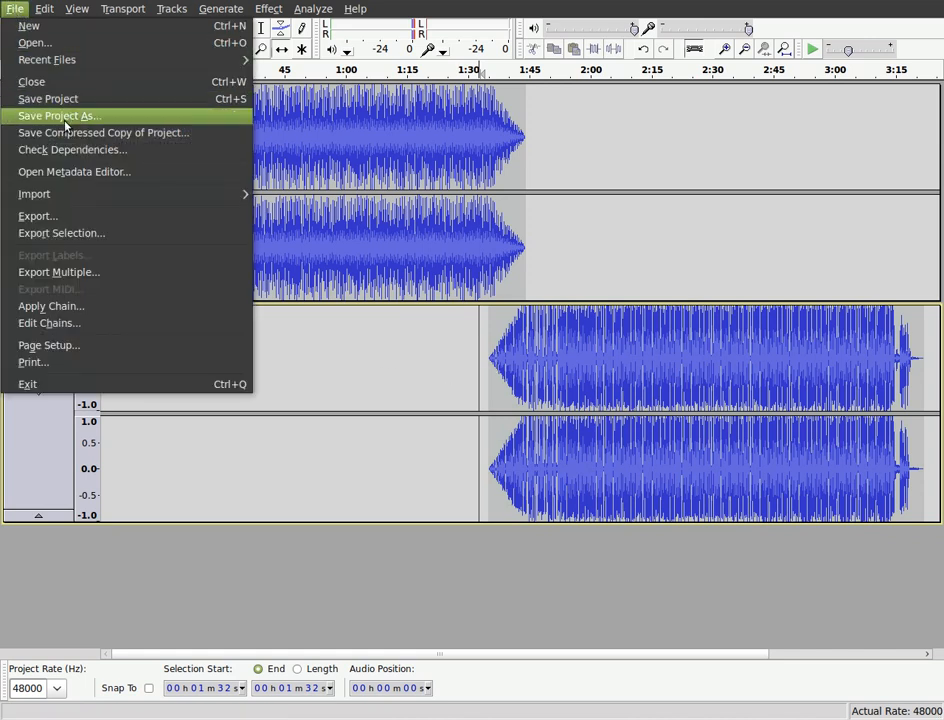
pyautogui.moveTo(76, 216)
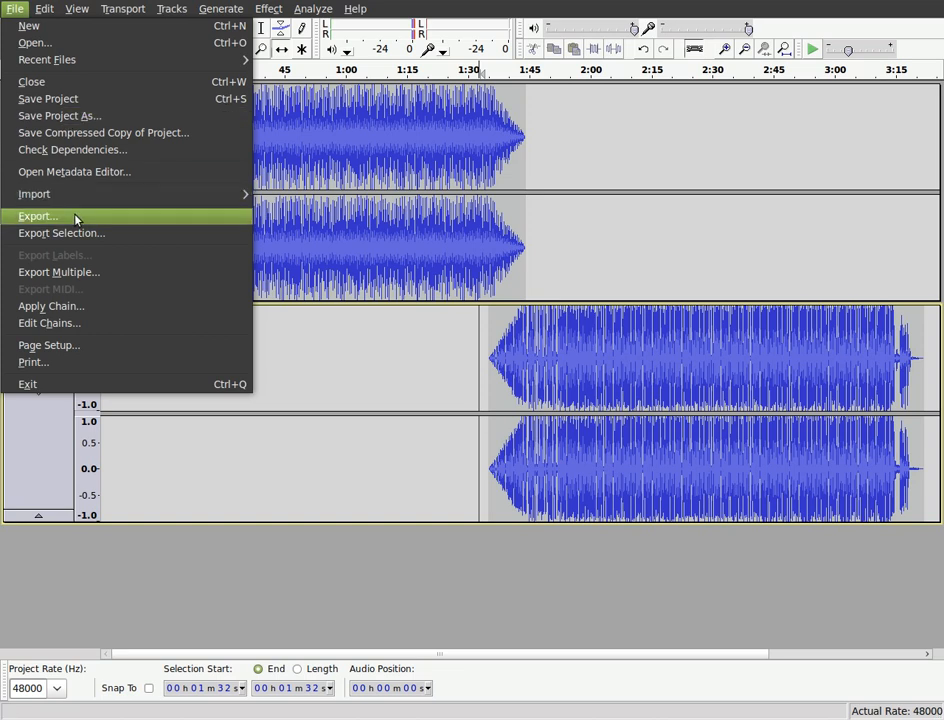
pyautogui.moveTo(80, 192)
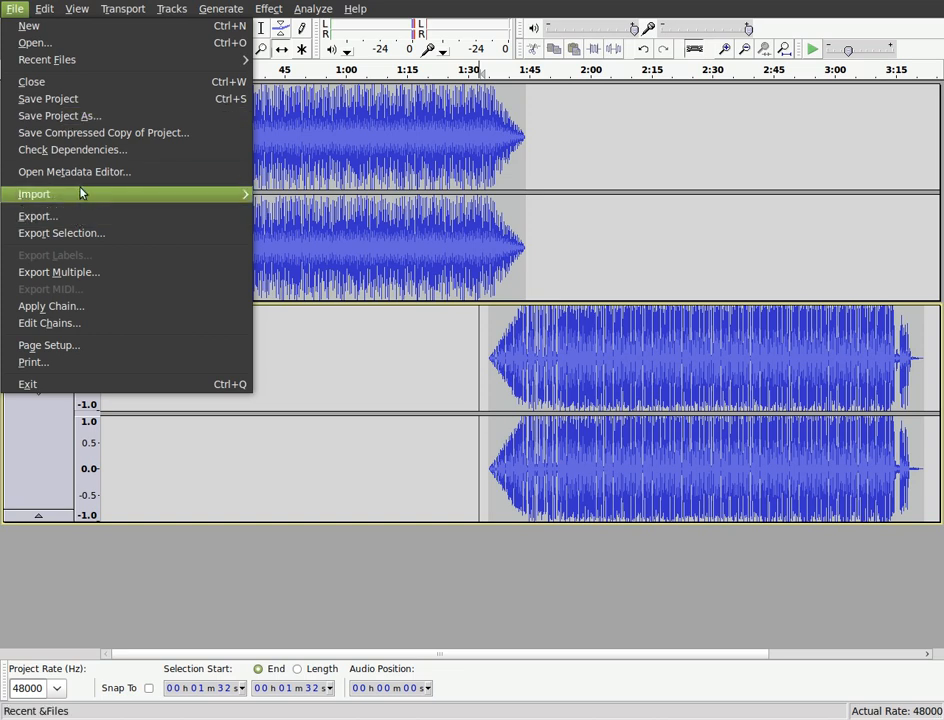
pyautogui.moveTo(60, 114)
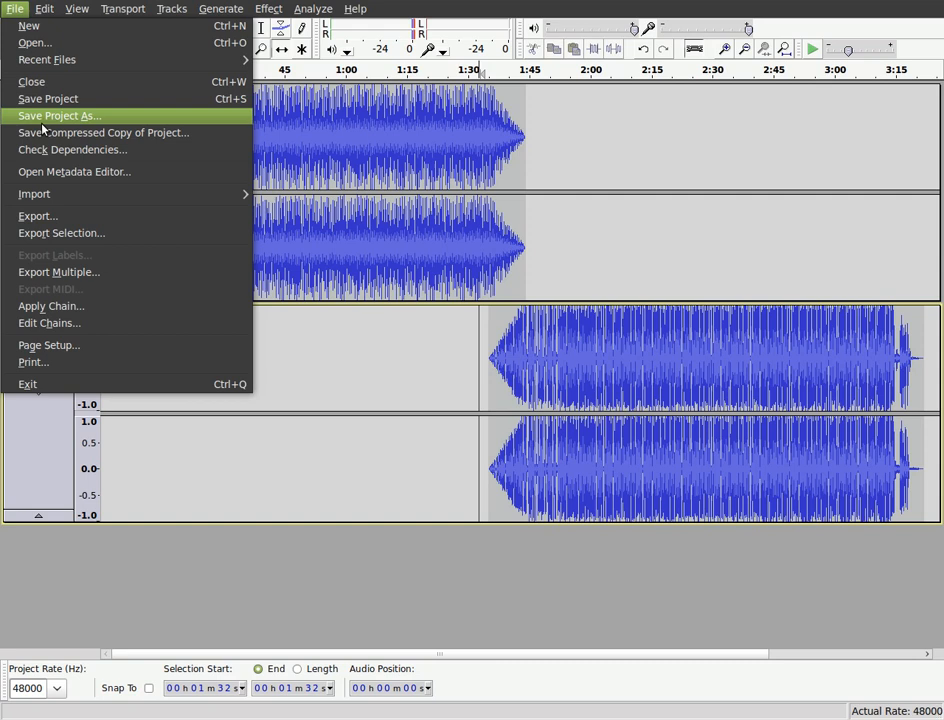
pyautogui.moveTo(48, 98)
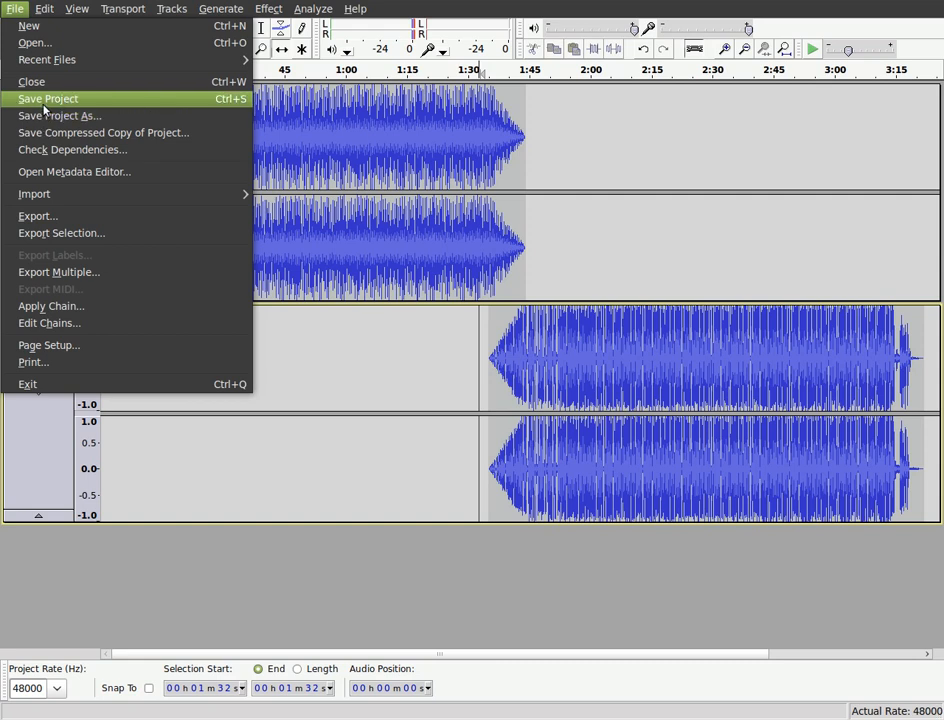
pyautogui.click(48, 98)
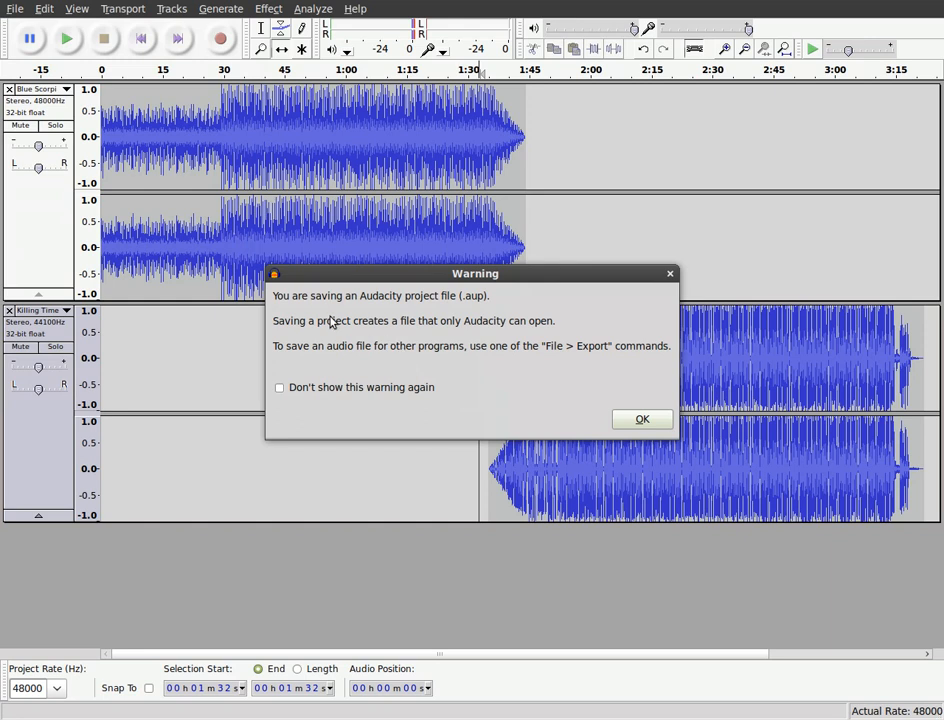
pyautogui.moveTo(476, 308)
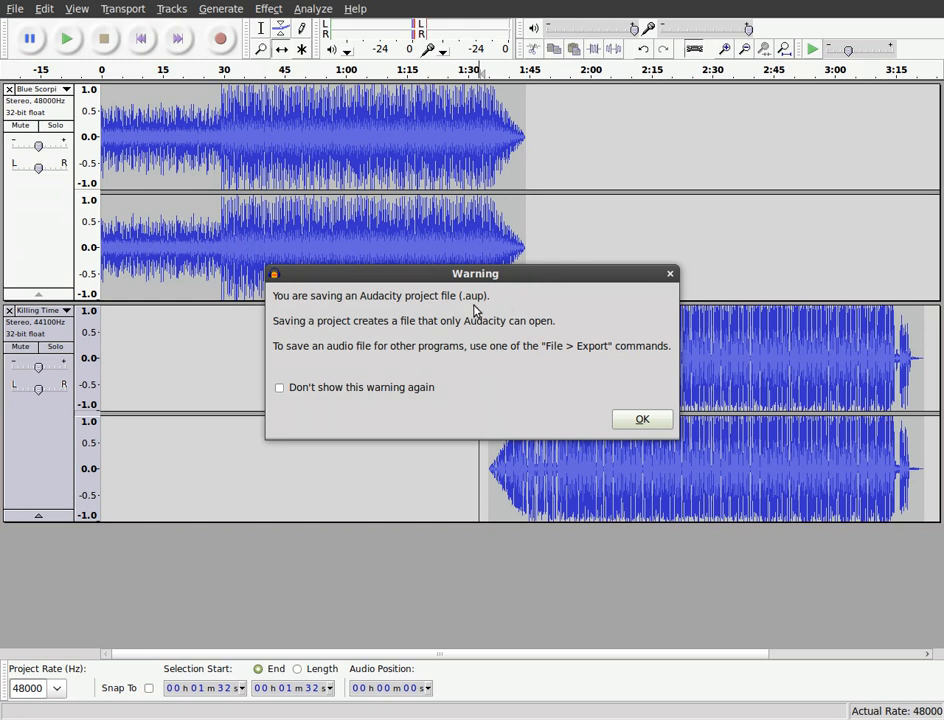
pyautogui.moveTo(480, 310)
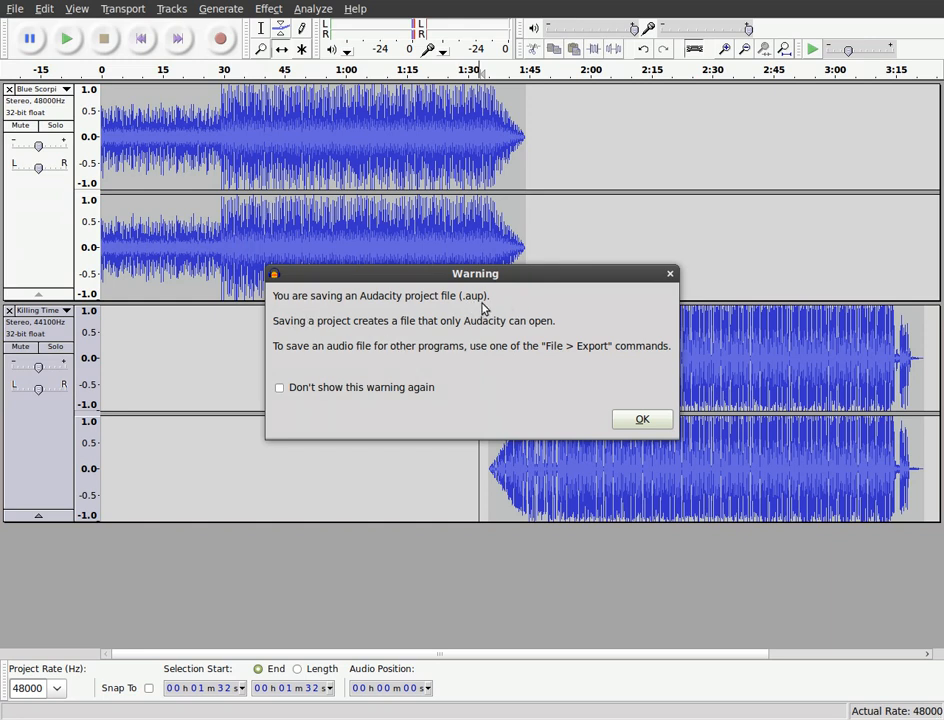
pyautogui.moveTo(642, 420)
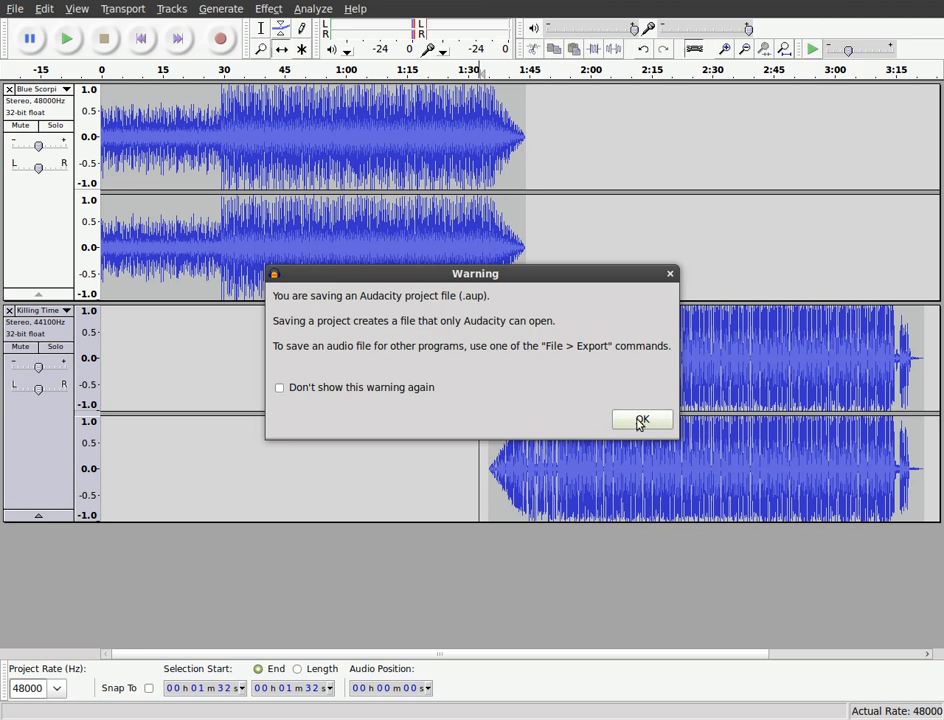
# Confirm OK on the .aup project-file warning dialog
pyautogui.click(640, 420)
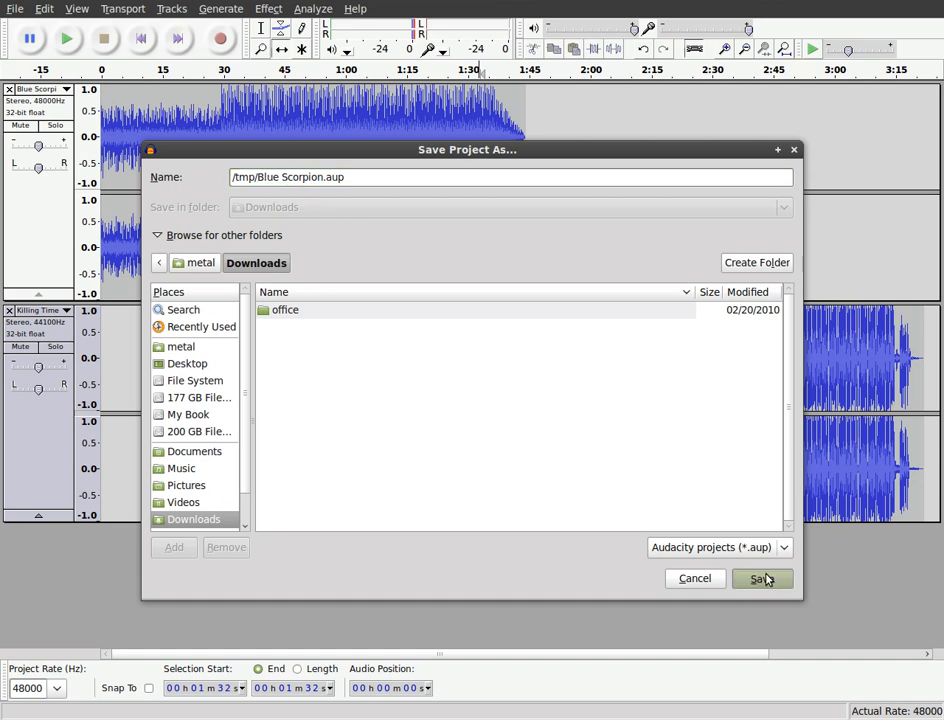
# Save the project as /tmp/Blue Scorpion.aup
pyautogui.click(762, 578)
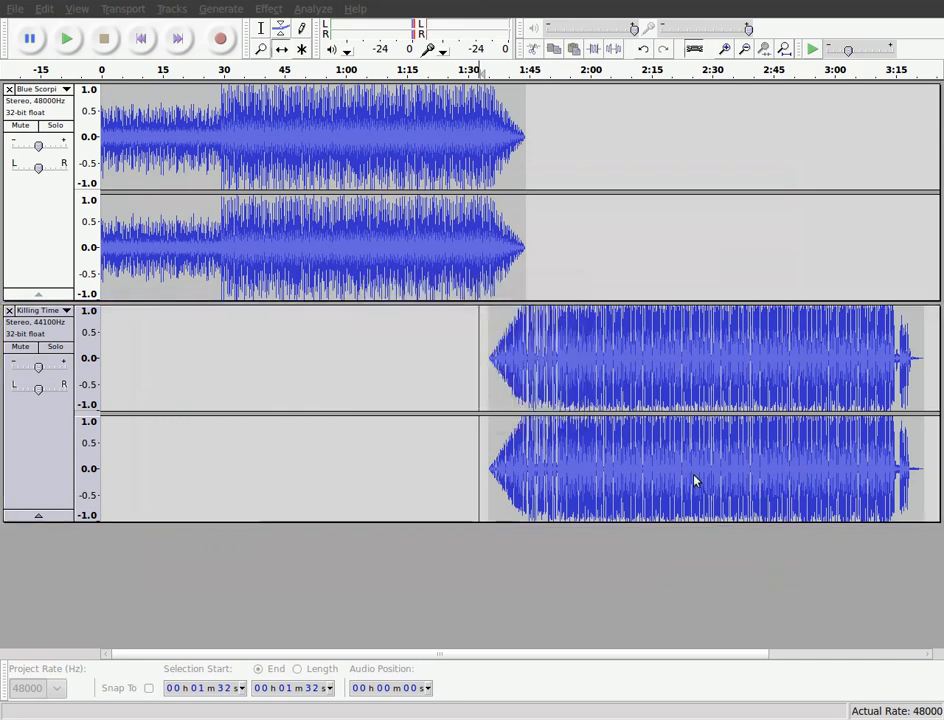